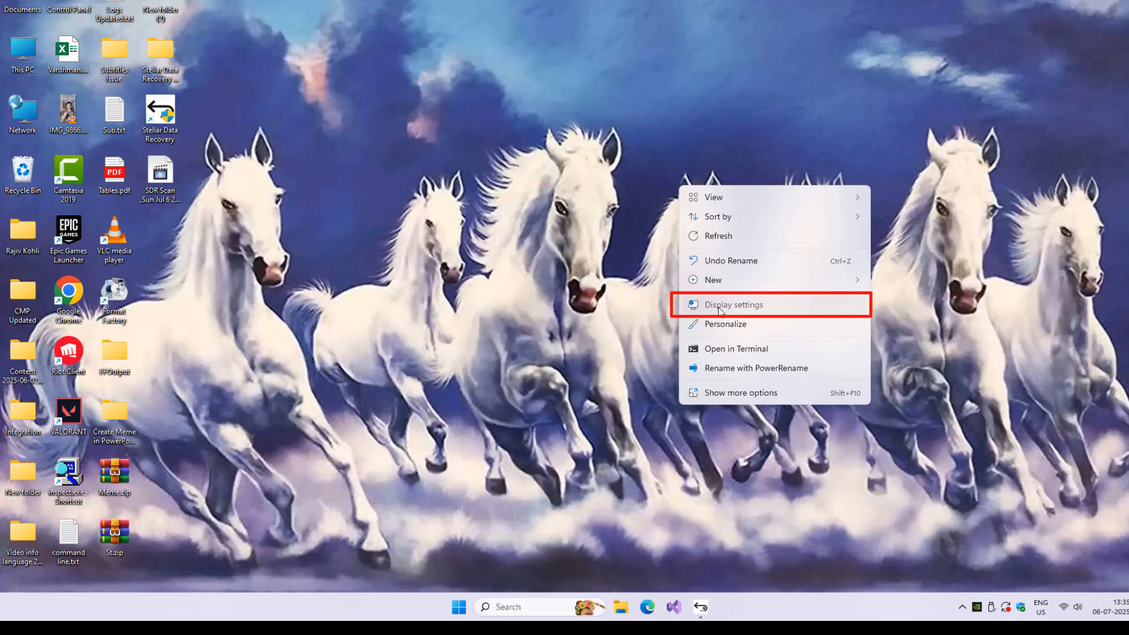
- Show the Display settings page and identify the three connected monitors by number
click(734, 305)
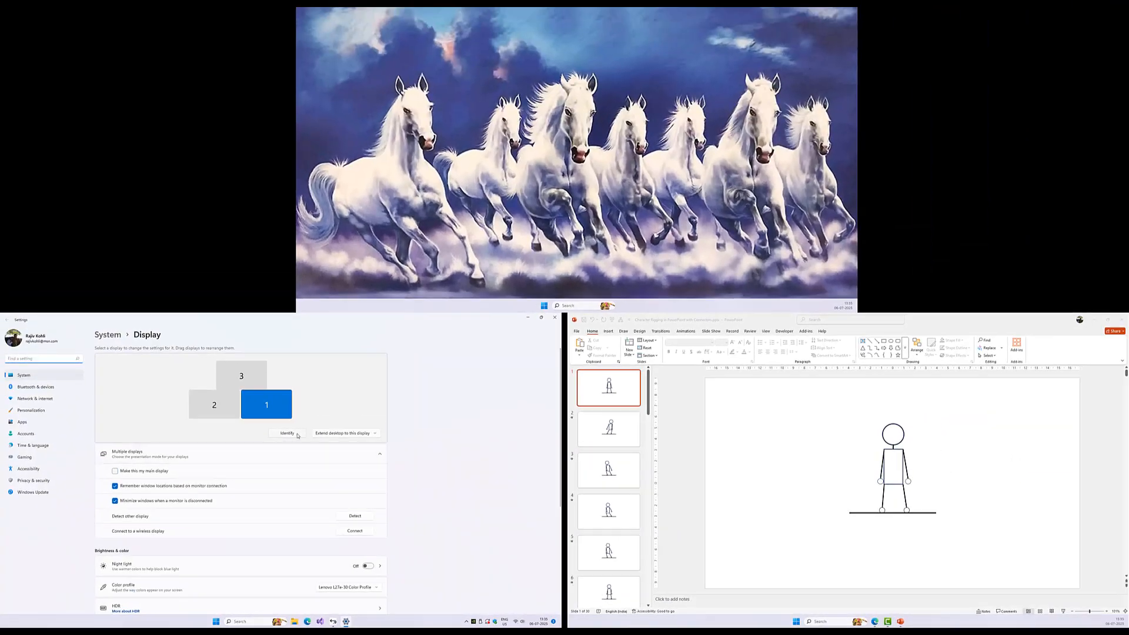
click(286, 433)
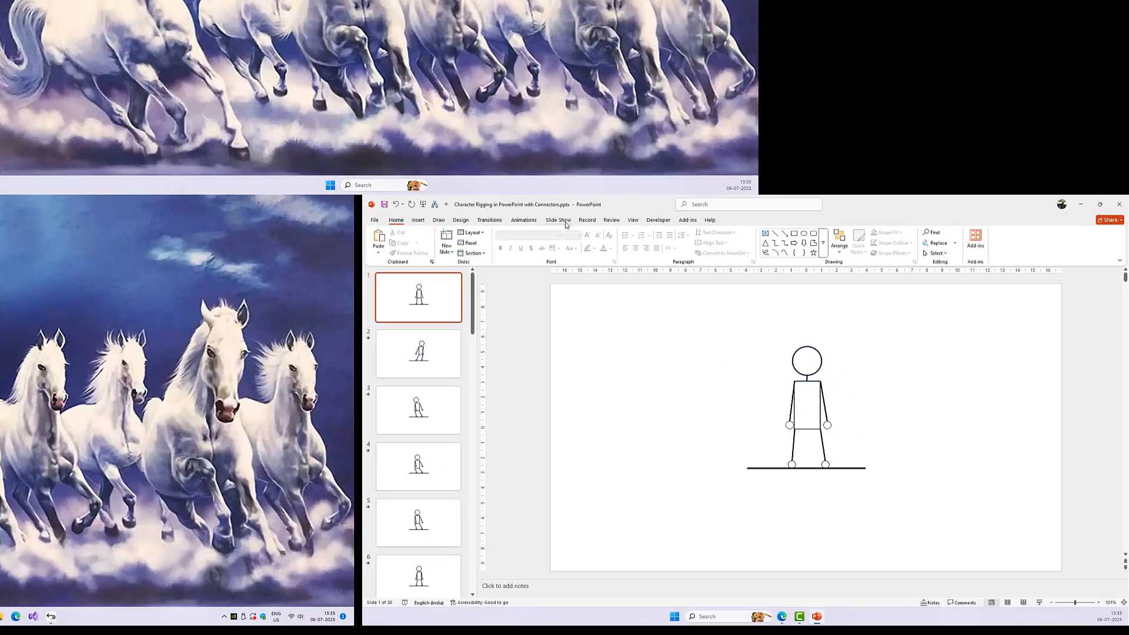
- Enable Presenter View and keep the slide show on the Primary Monitor
click(557, 220)
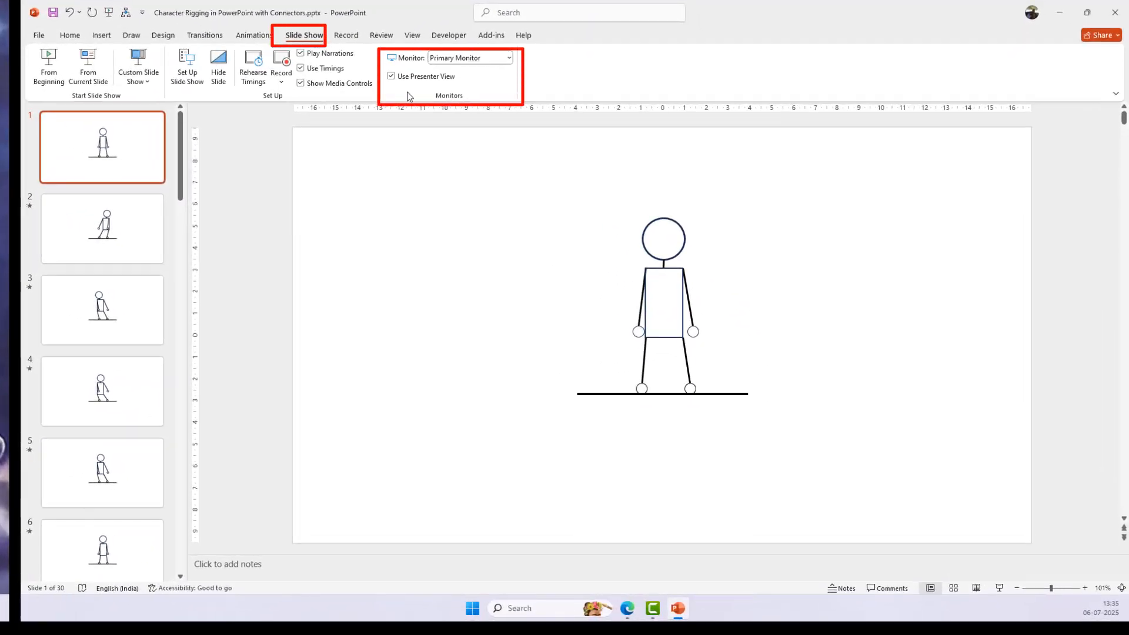
mouse_move(394, 83)
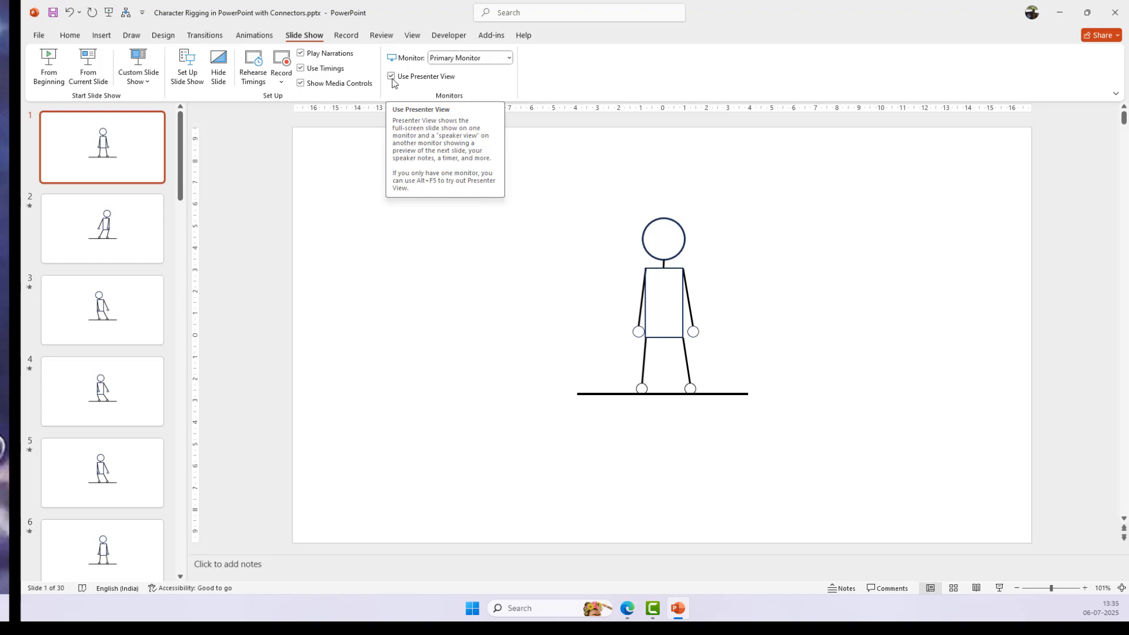
click(509, 57)
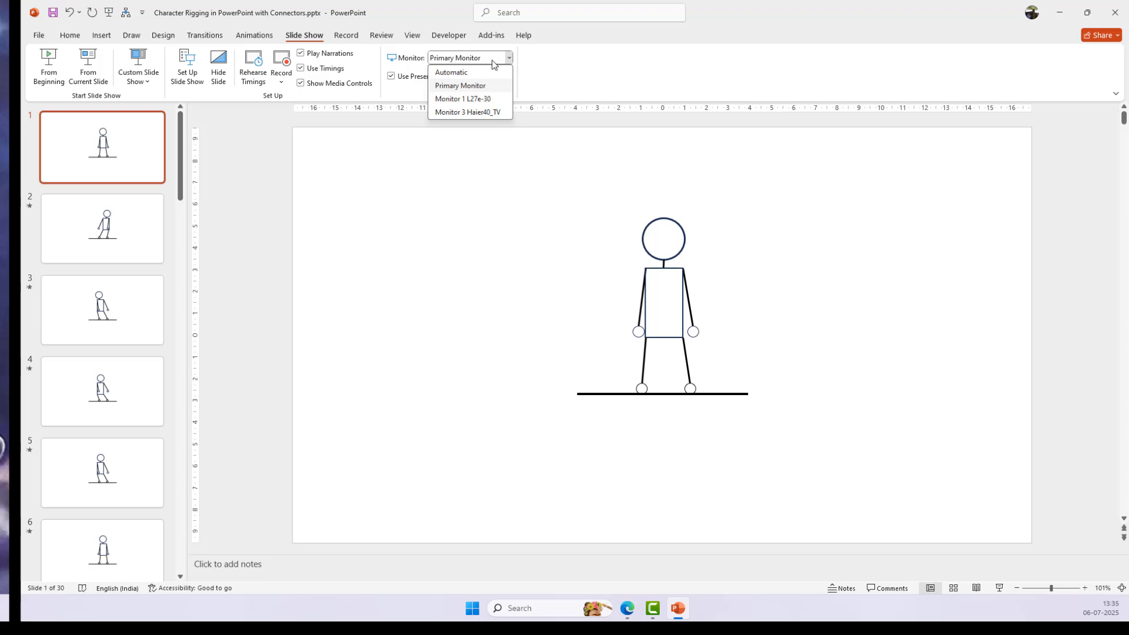
mouse_move(495, 82)
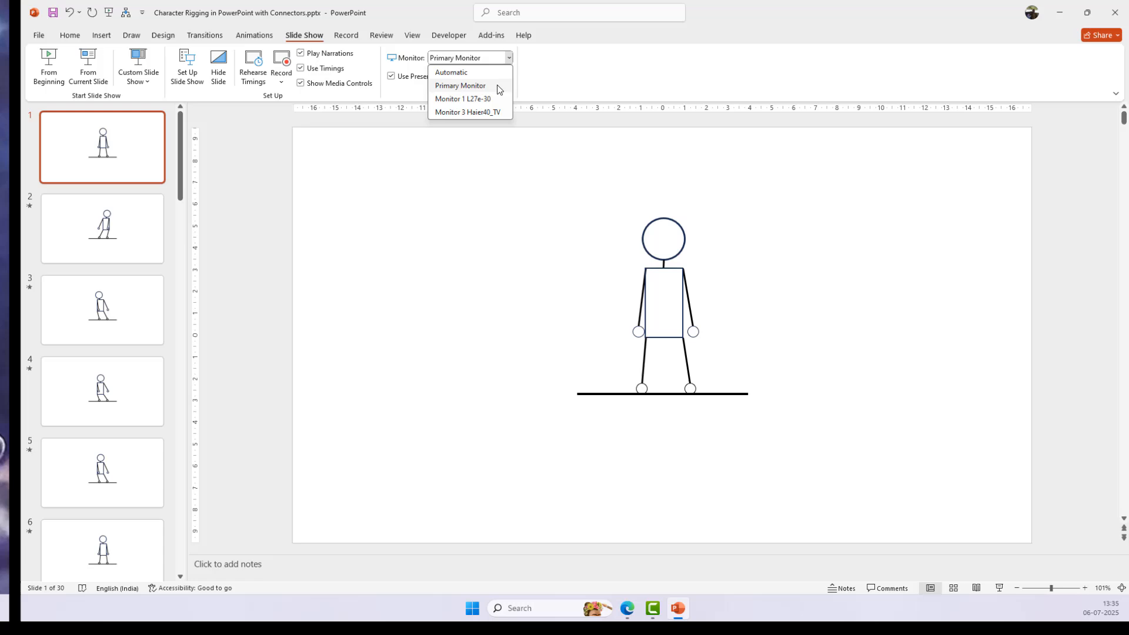
click(460, 84)
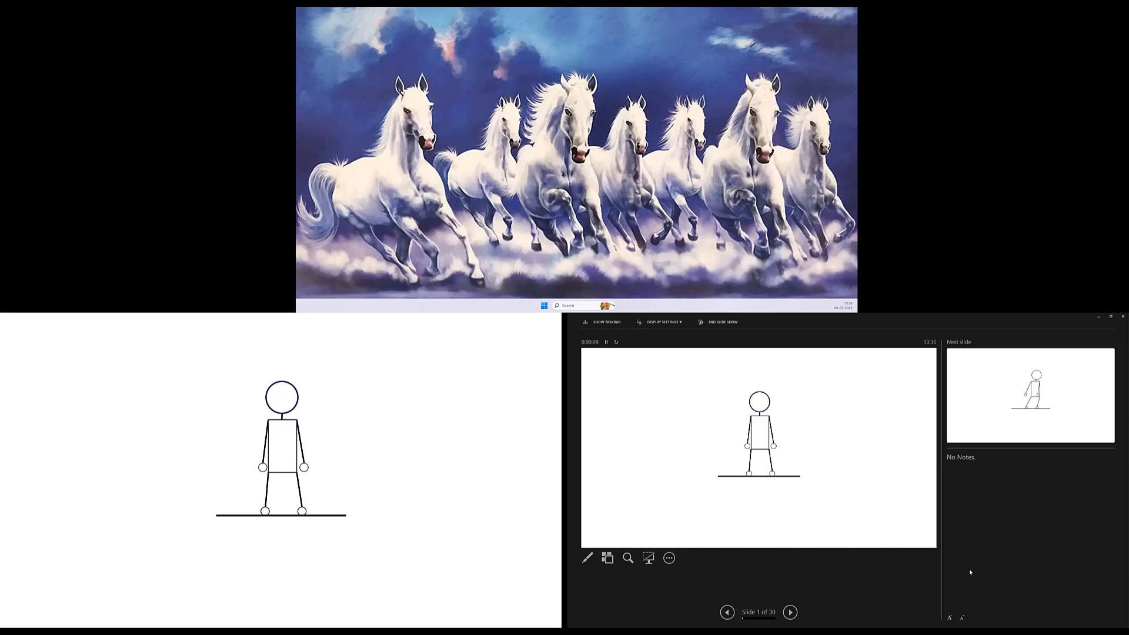
mouse_move(821, 607)
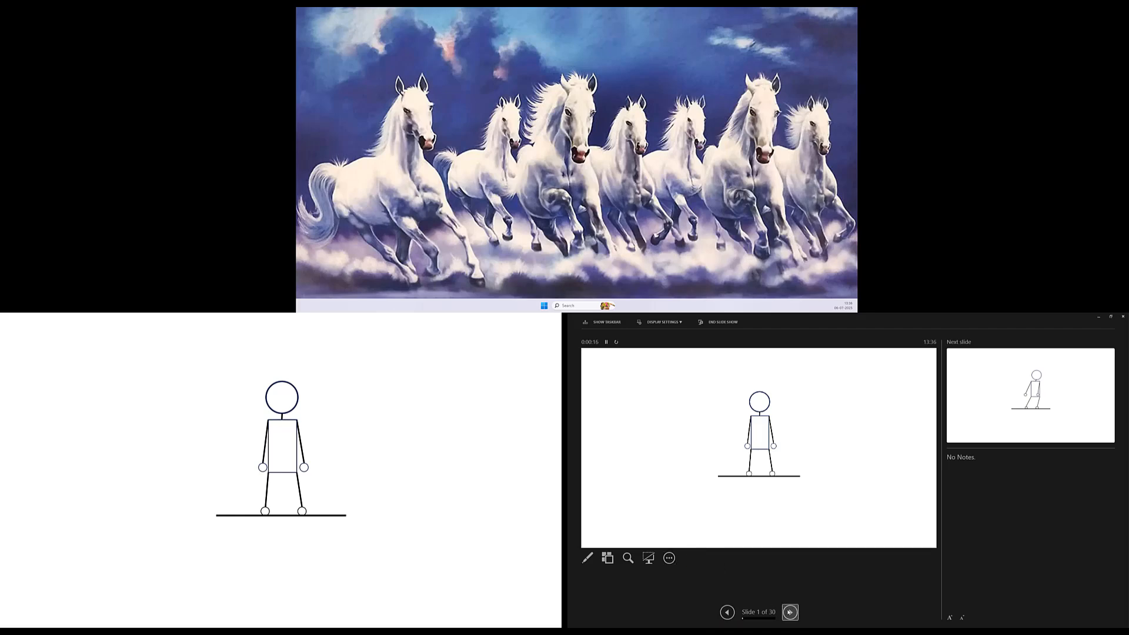
- Advance the running show one slide and display thumbnails of all slides in Presenter View
click(790, 611)
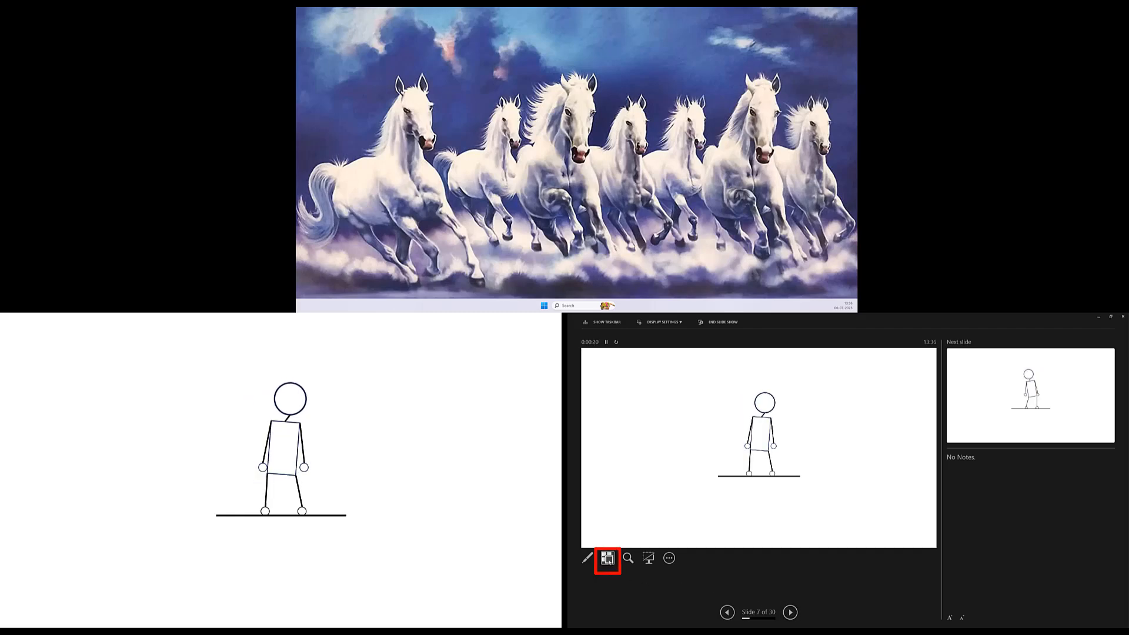
click(610, 558)
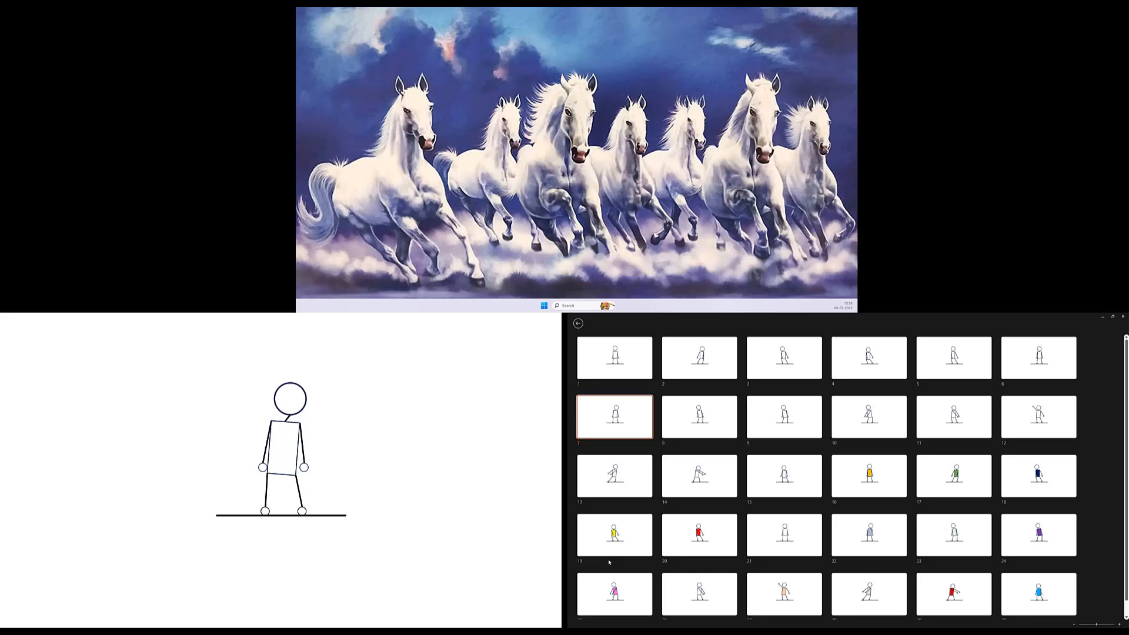
mouse_move(809, 368)
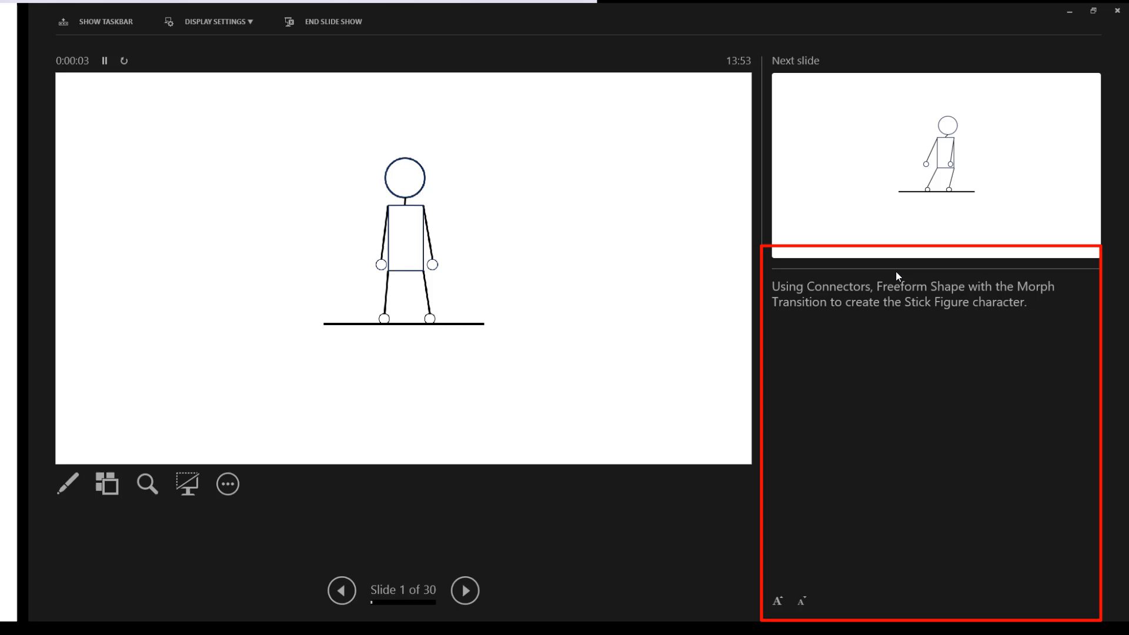
mouse_move(793, 606)
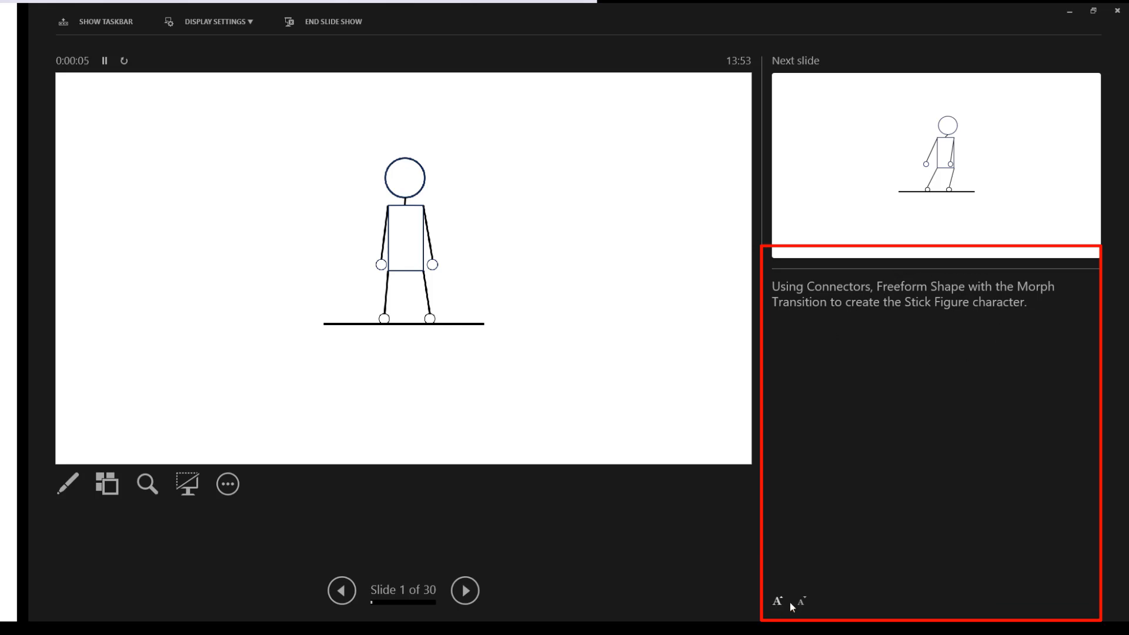
- Enlarge the speaker notes text twice in Presenter View
click(777, 601)
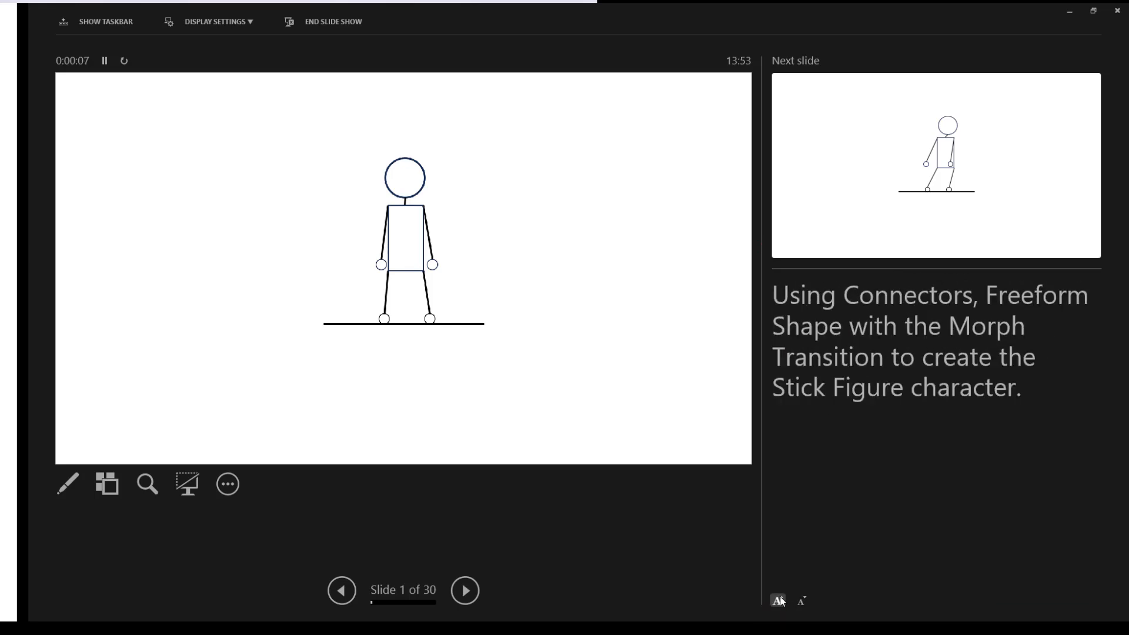
click(800, 601)
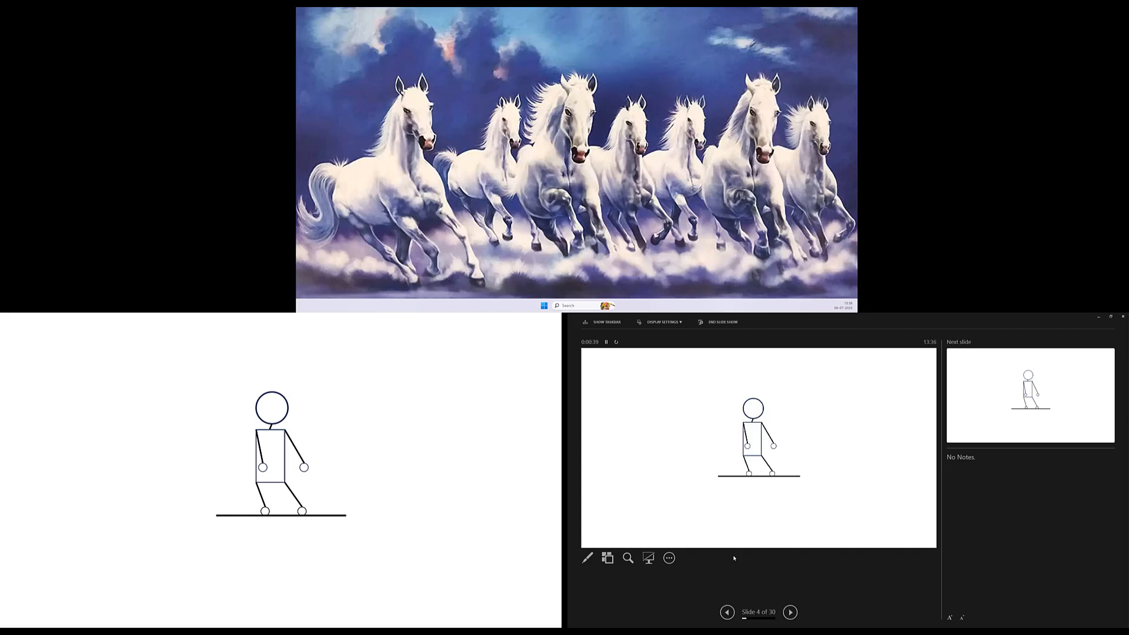
- Black out the audience screen from the extra slideshow options
click(668, 557)
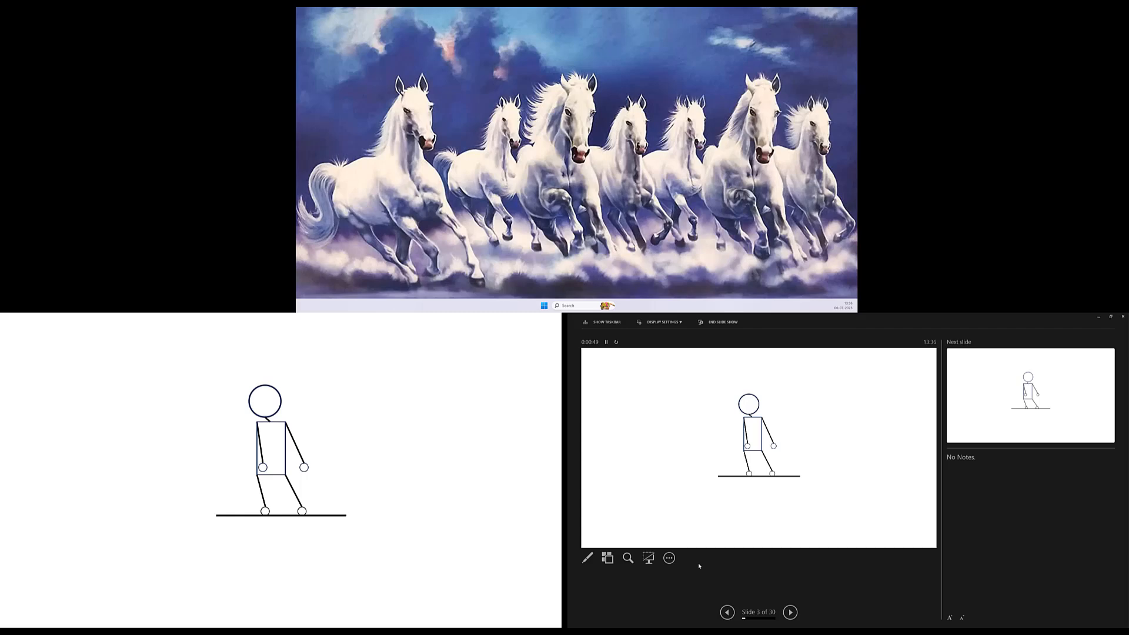
click(650, 558)
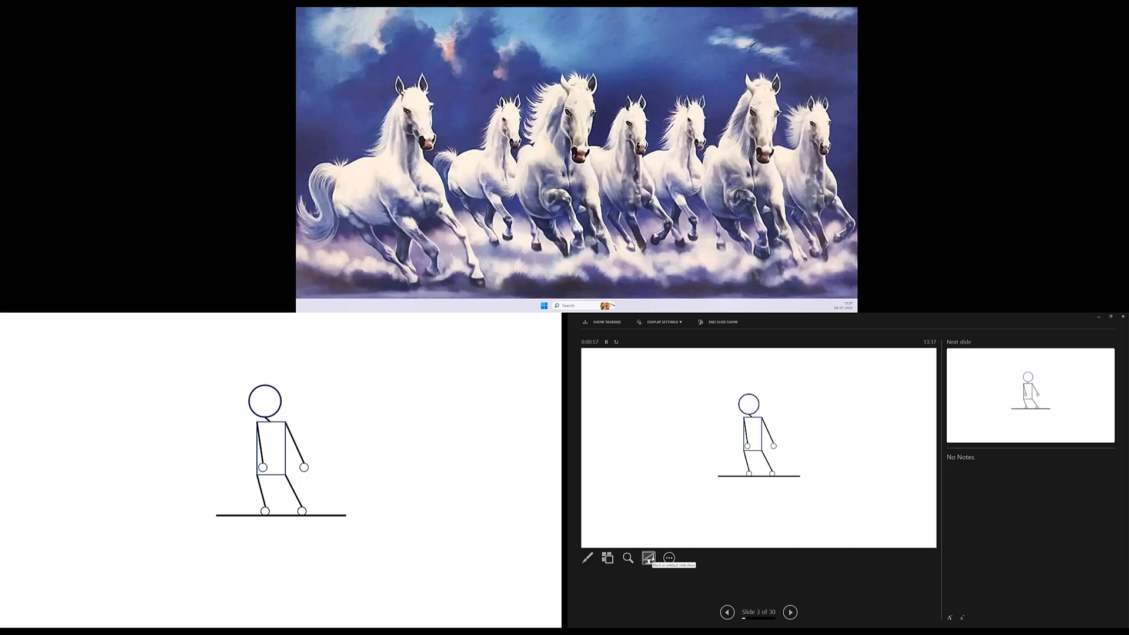
click(647, 558)
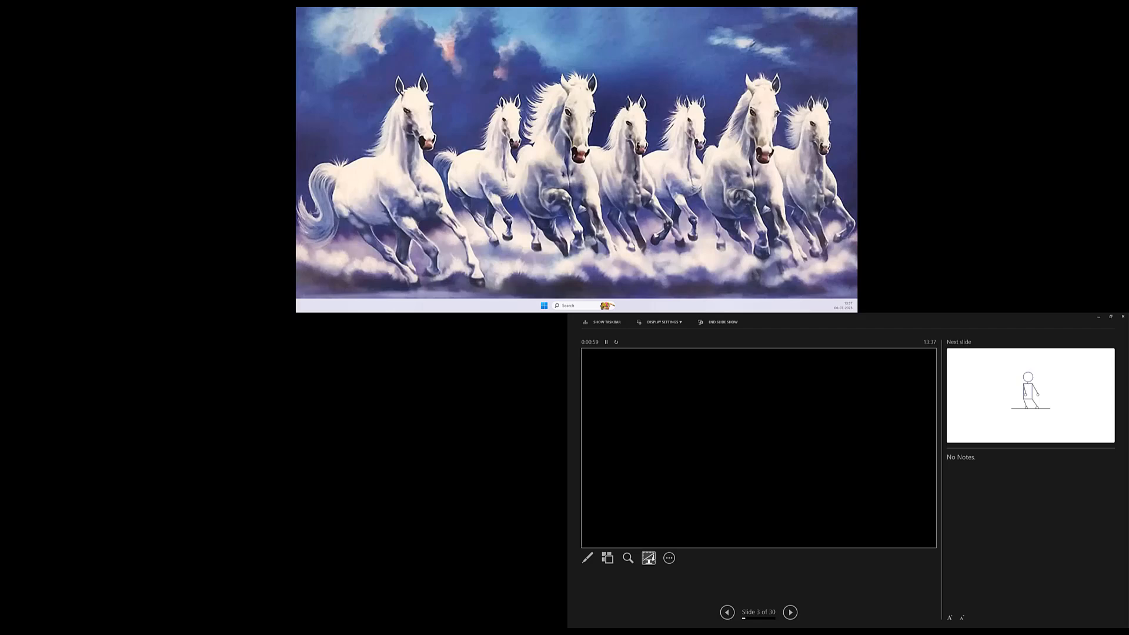
- White out the audience screen, then restore slide 3 with Unwhite Screen
click(668, 558)
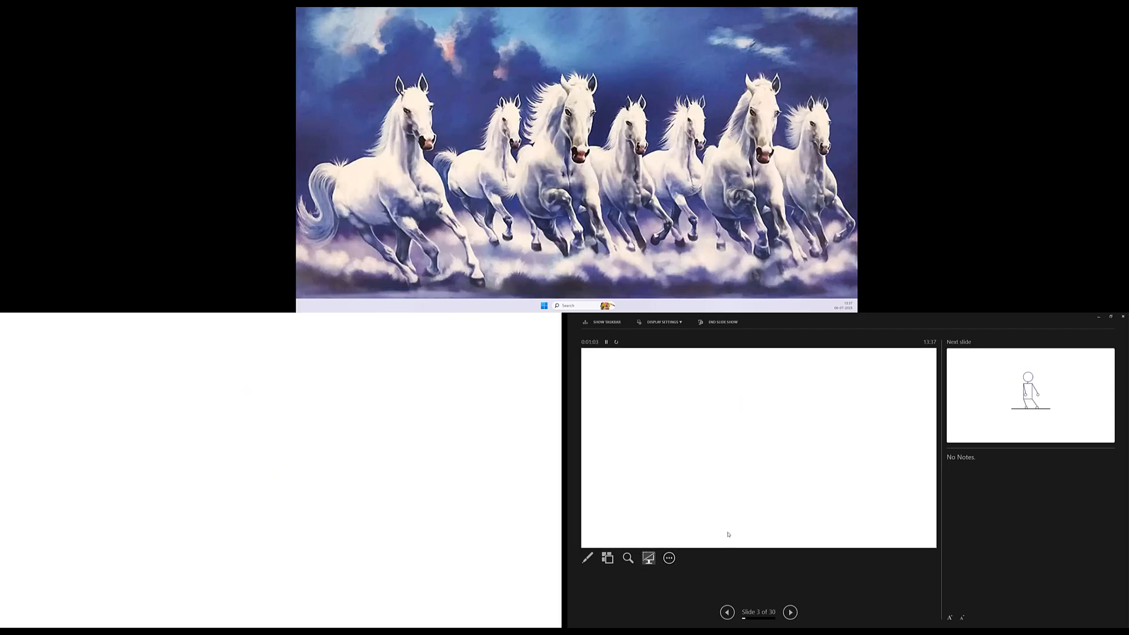
click(668, 558)
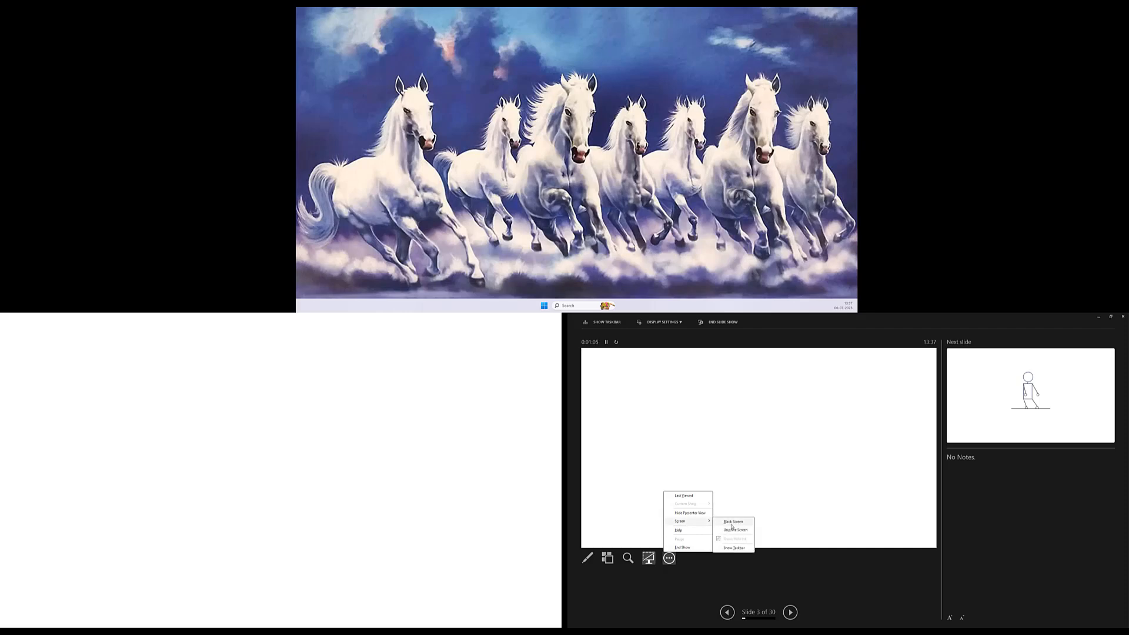
click(734, 530)
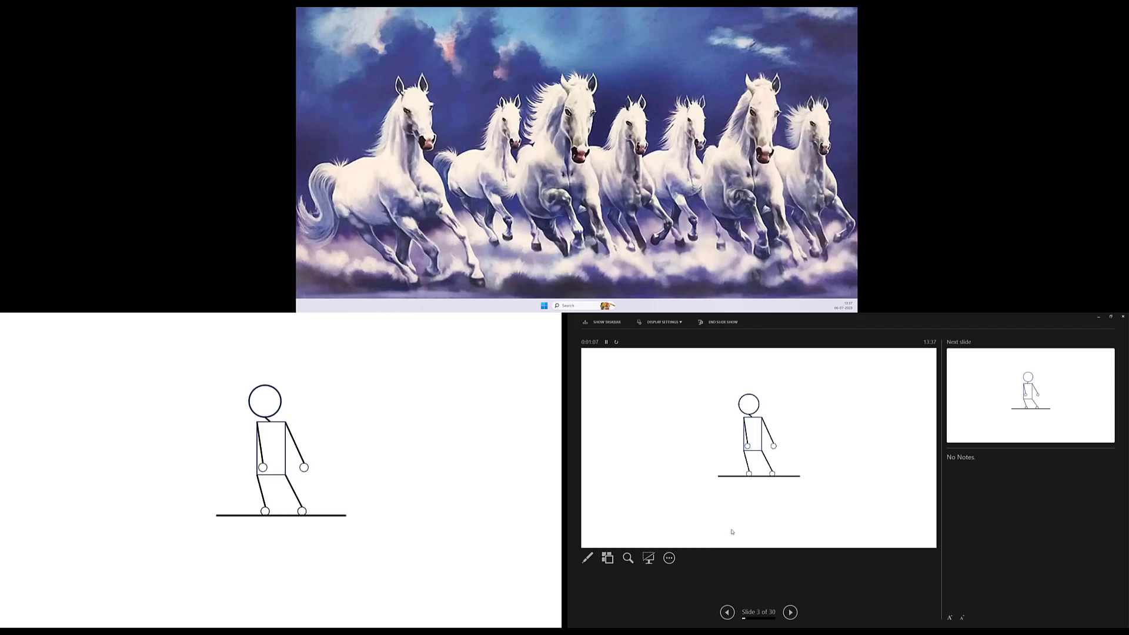
click(586, 557)
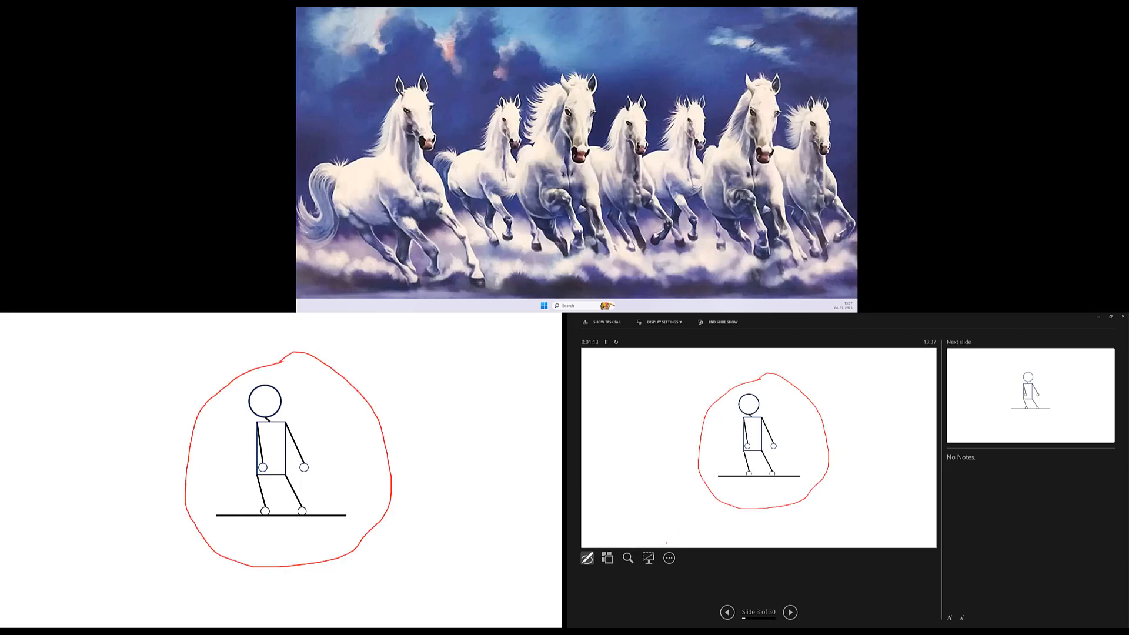
click(669, 558)
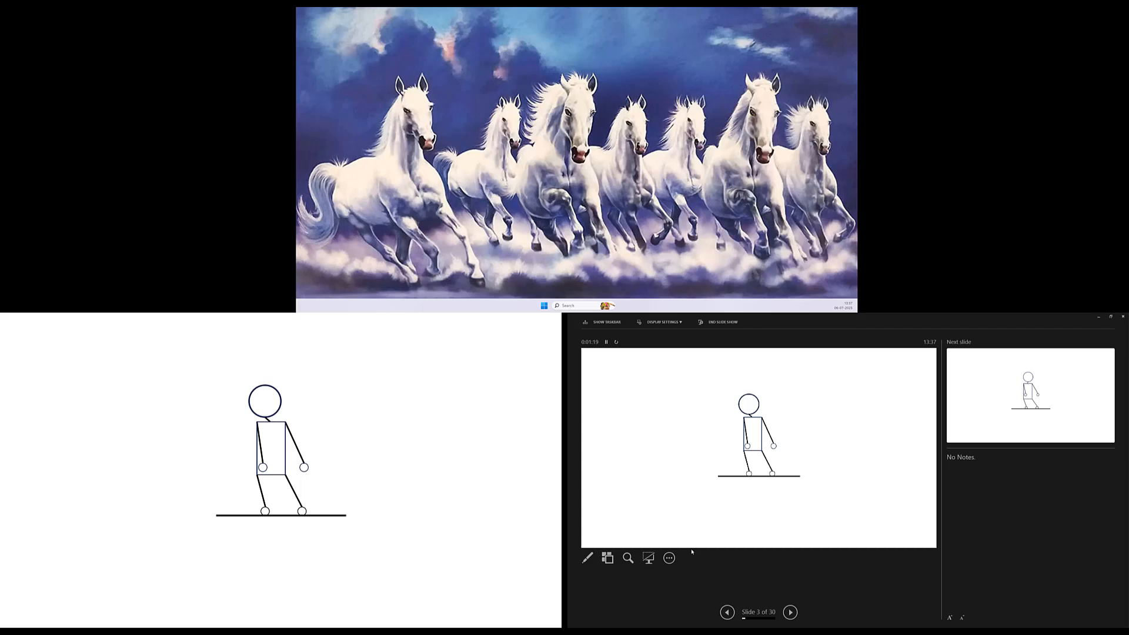
- Magnify the stick figure on slide 3 for the audience display with the zoom tool
click(628, 557)
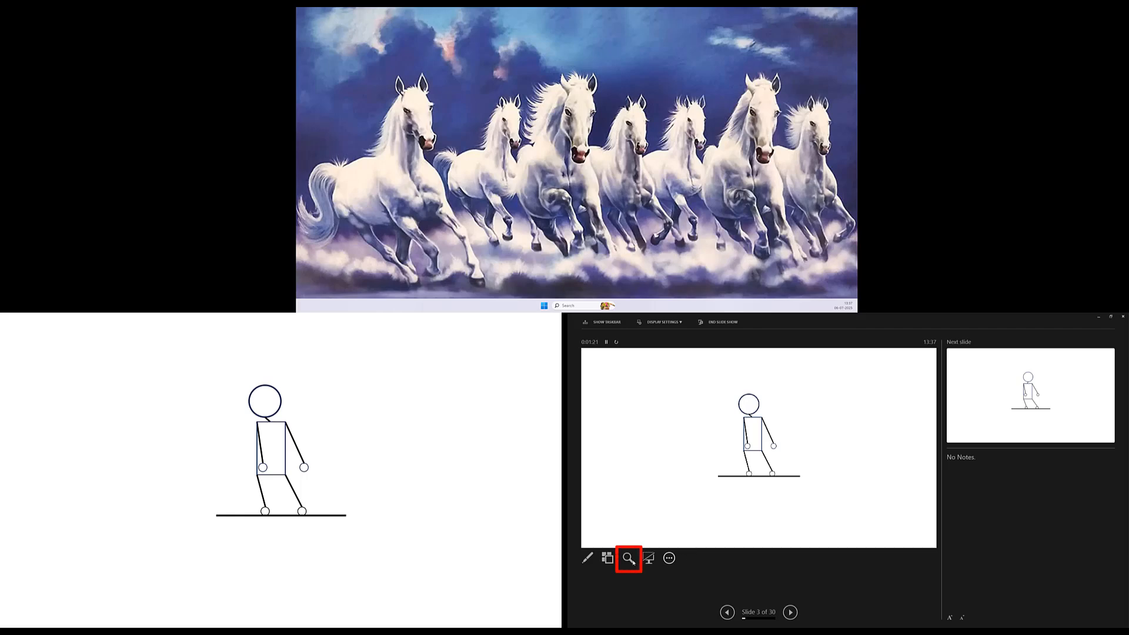
click(628, 558)
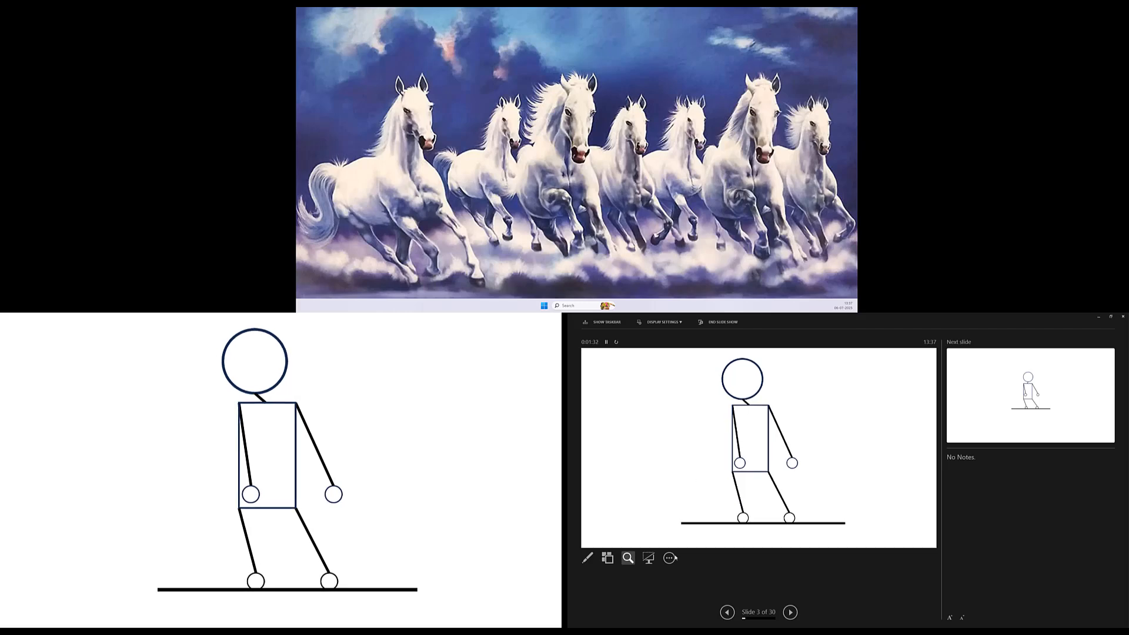
click(667, 557)
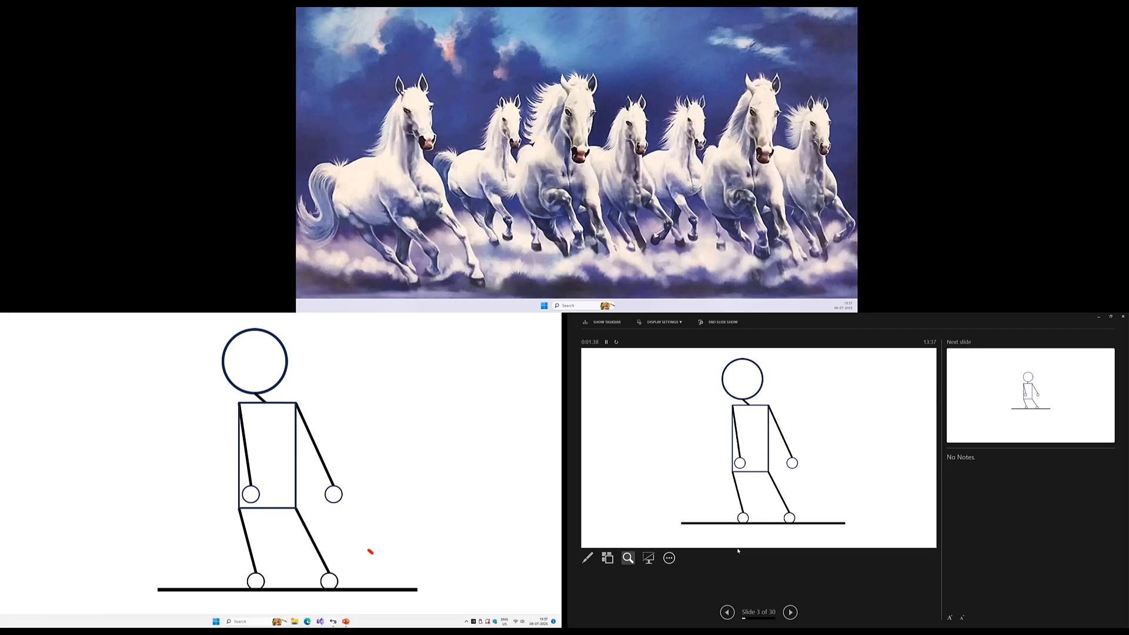
drag(367, 550, 424, 597)
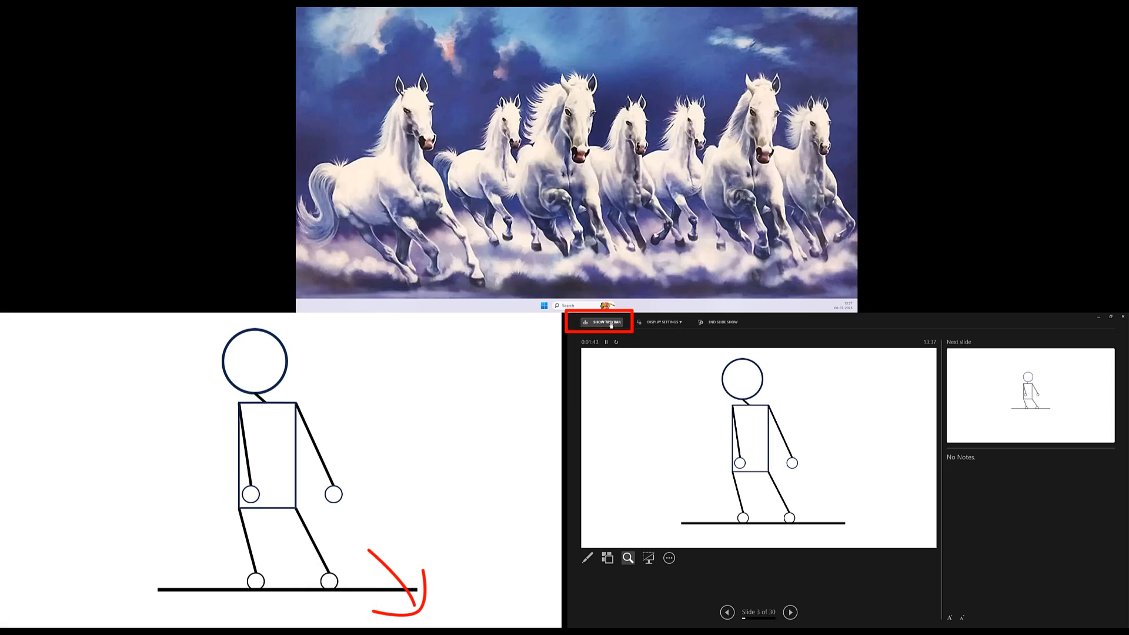
click(605, 321)
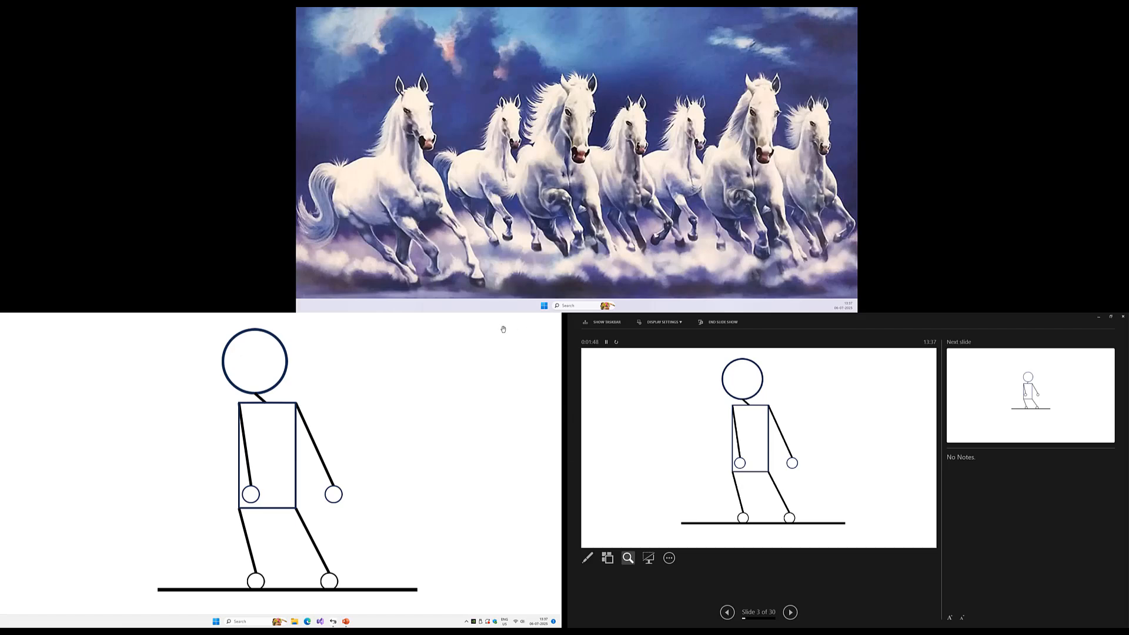
click(663, 321)
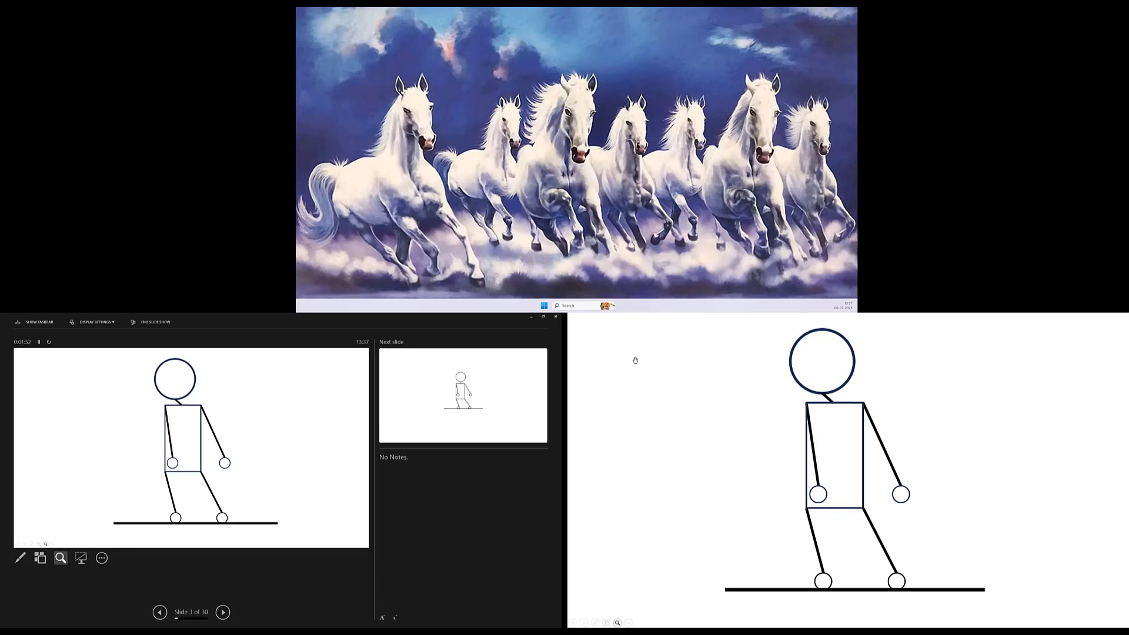
click(96, 322)
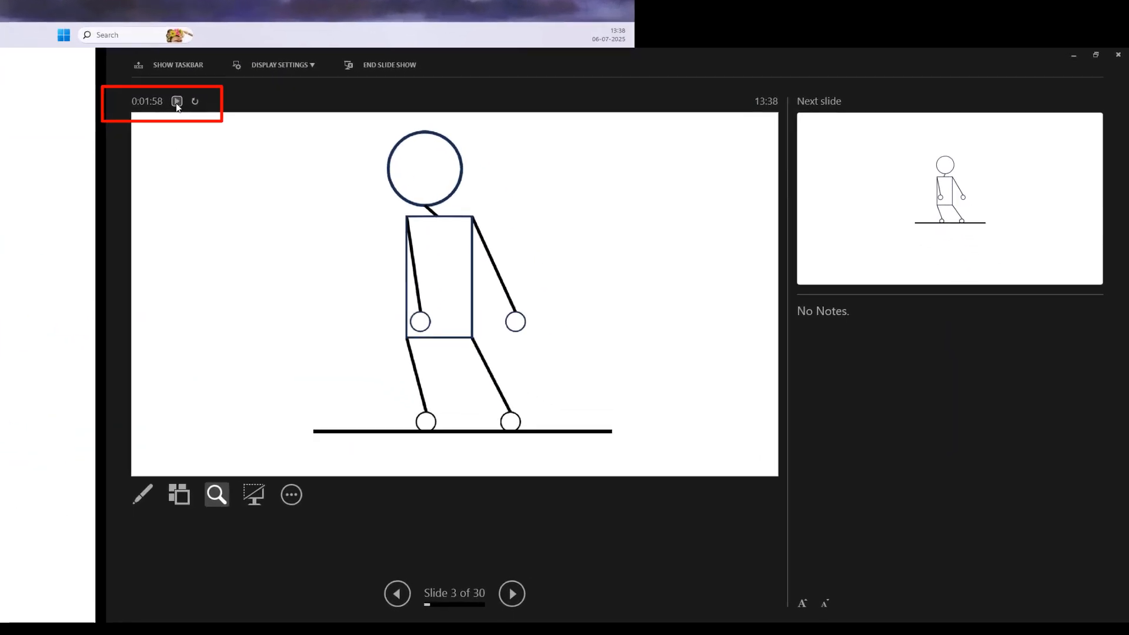
- Pause the presentation timer and end the slide show, keeping the red ink circle
click(177, 101)
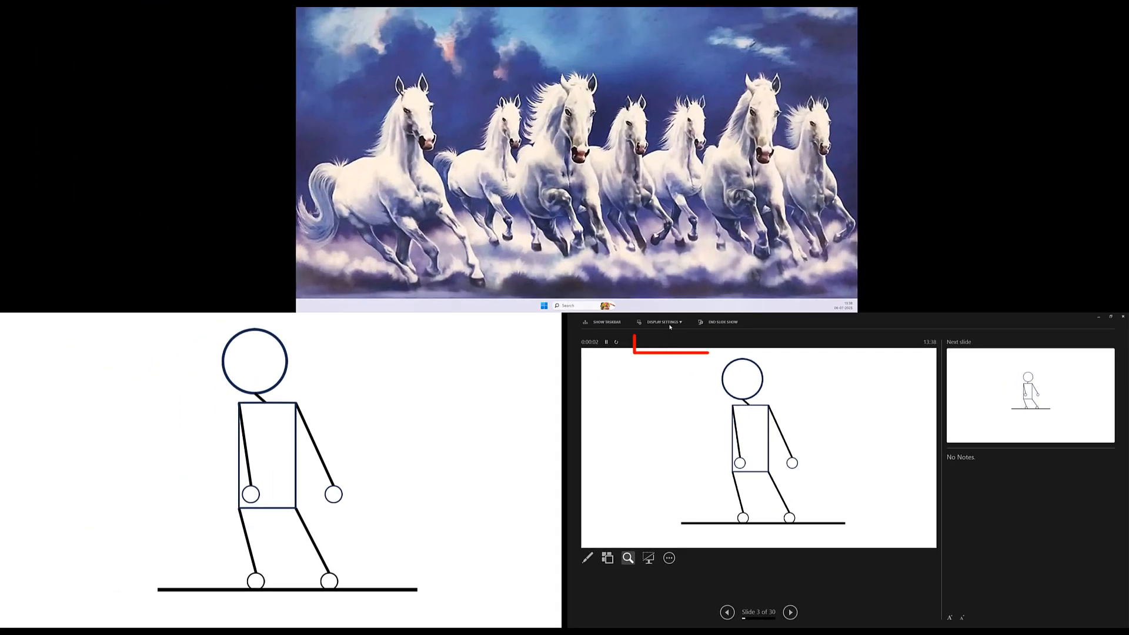
click(663, 321)
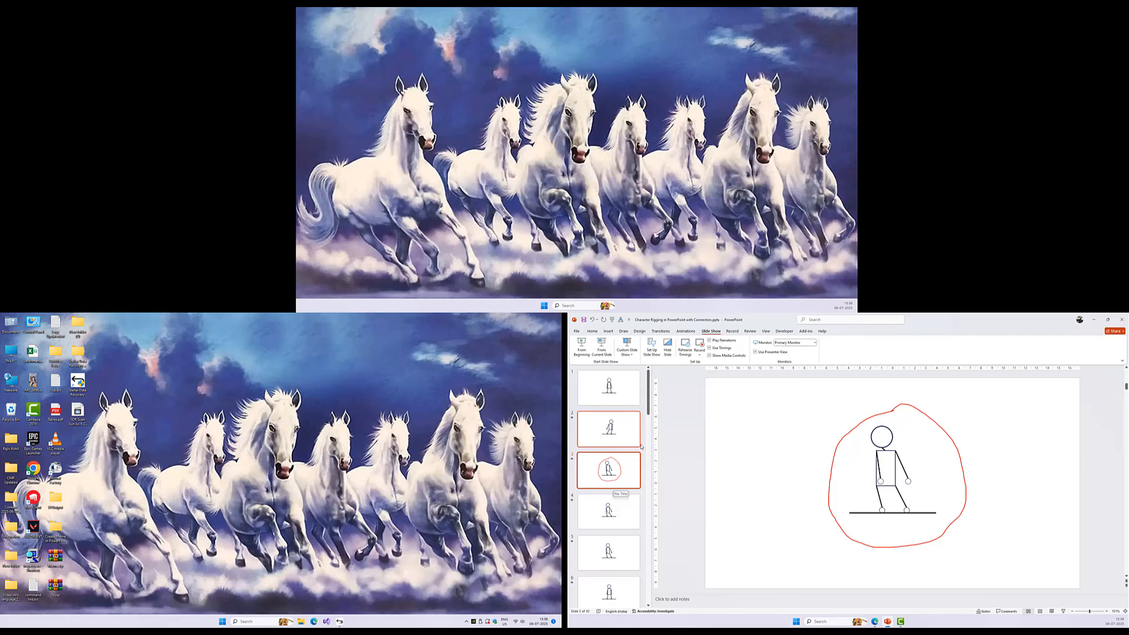
- Browse the Advanced settings in PowerPoint's Options dialog
click(577, 332)
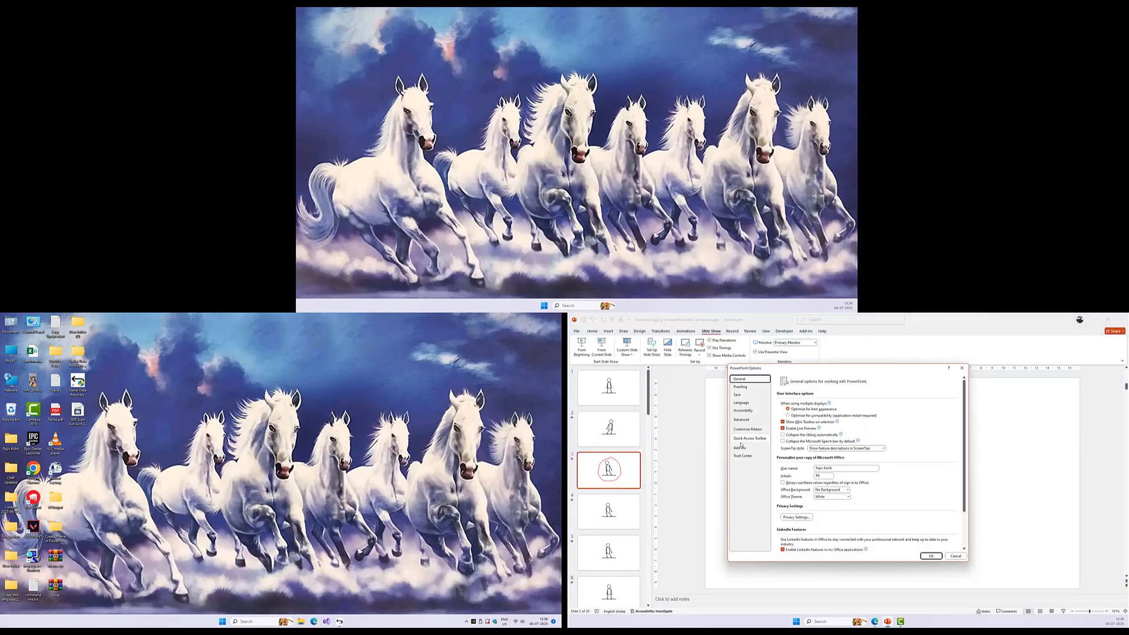
click(741, 419)
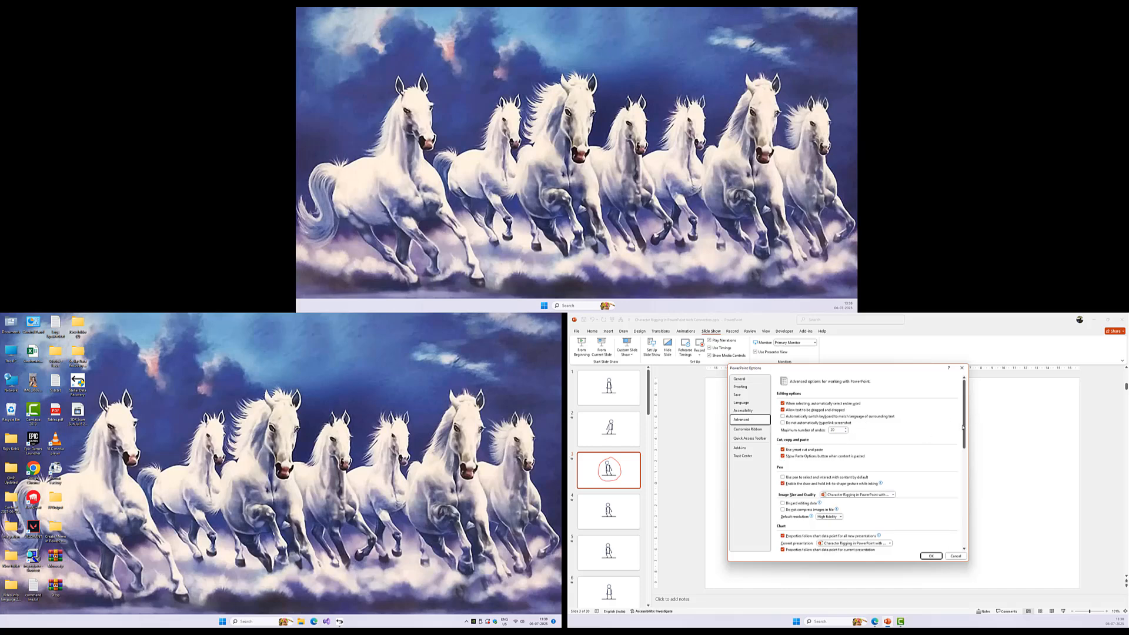
scroll(down, 3)
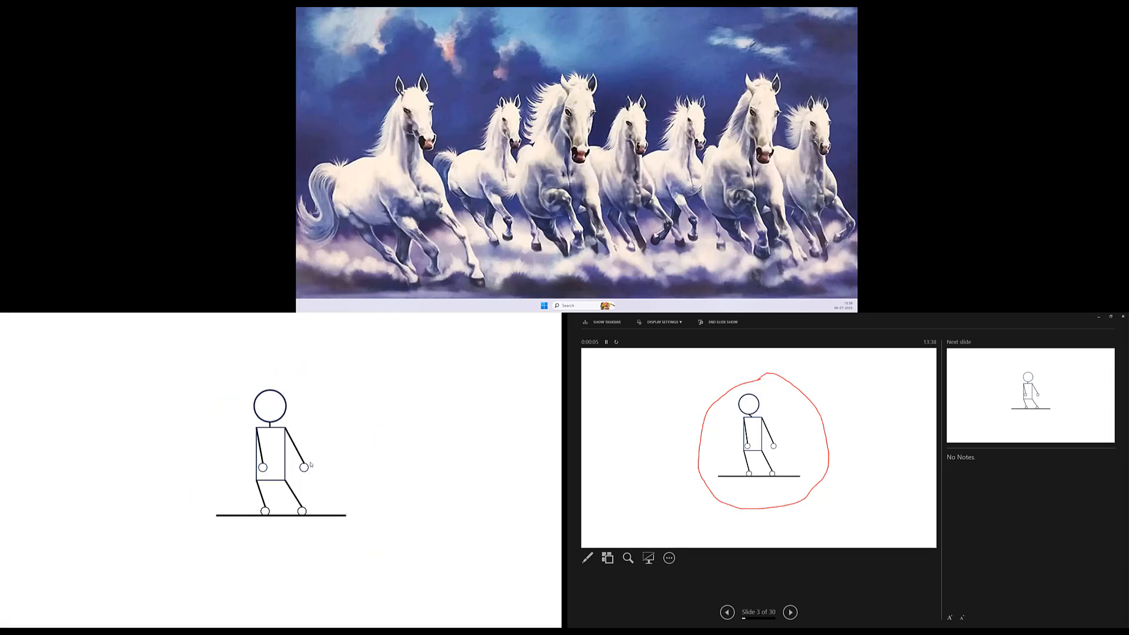
- Restart the slide show in Presenter View and advance from slide 3 to slide 4
click(794, 611)
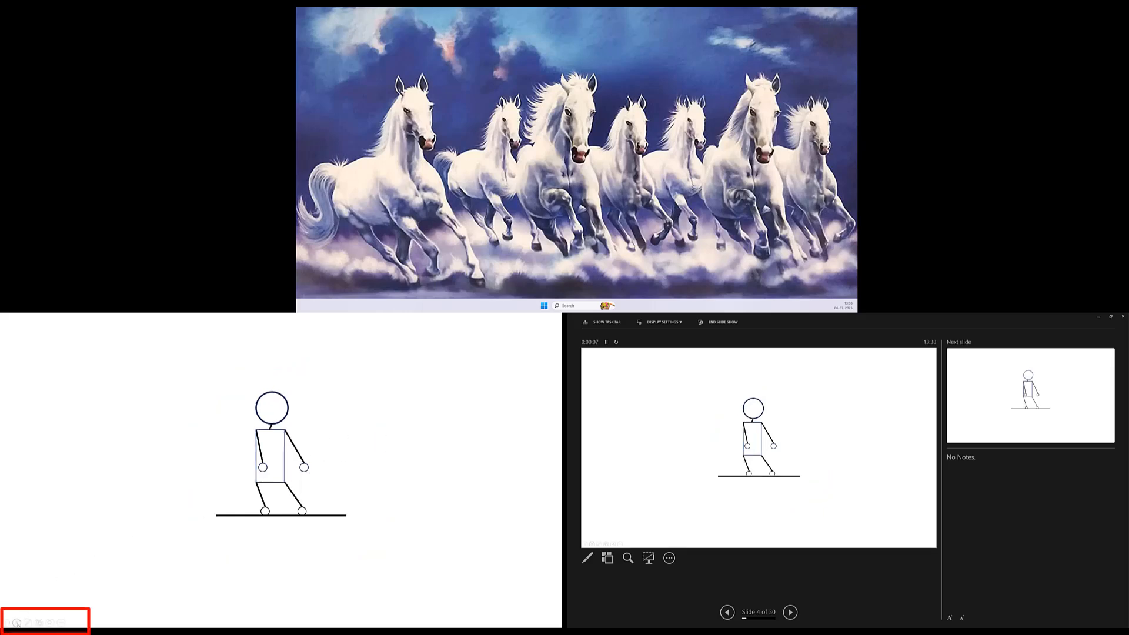